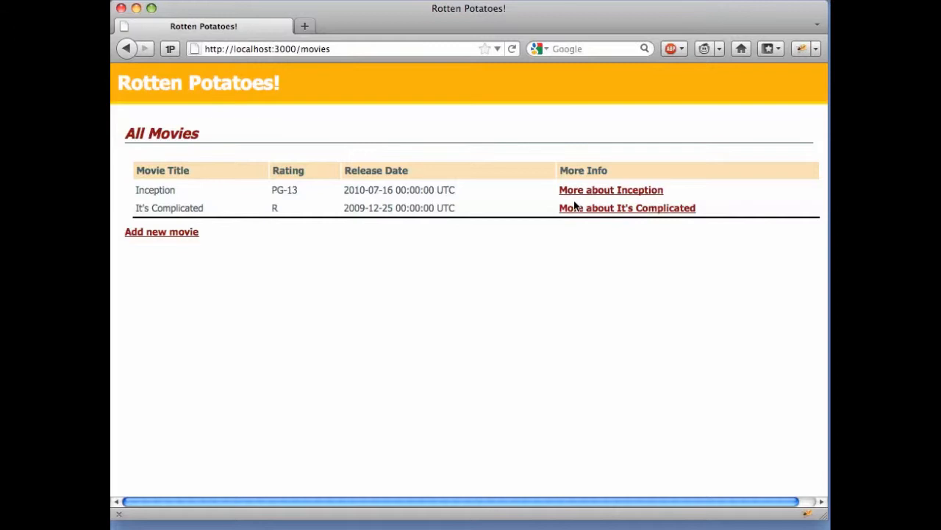
mouse_move(467, 209)
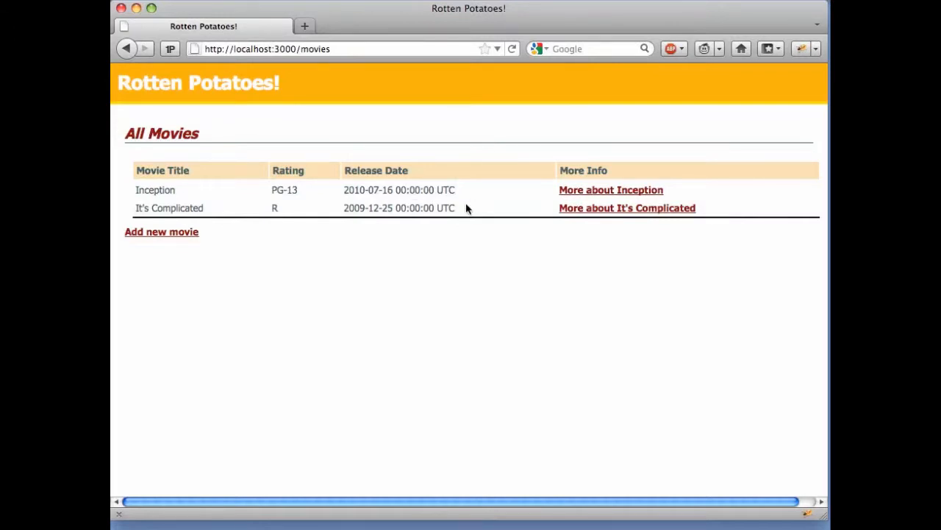
mouse_move(369, 10)
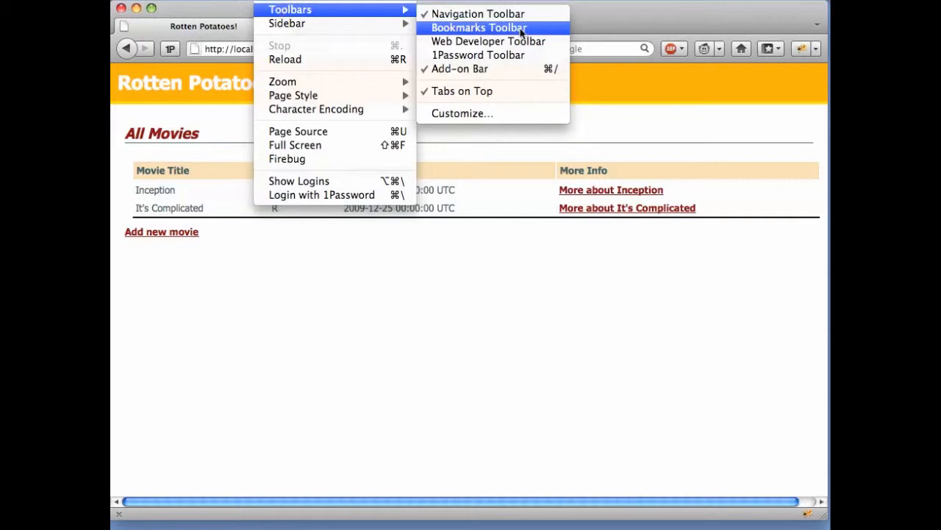
mouse_move(488, 42)
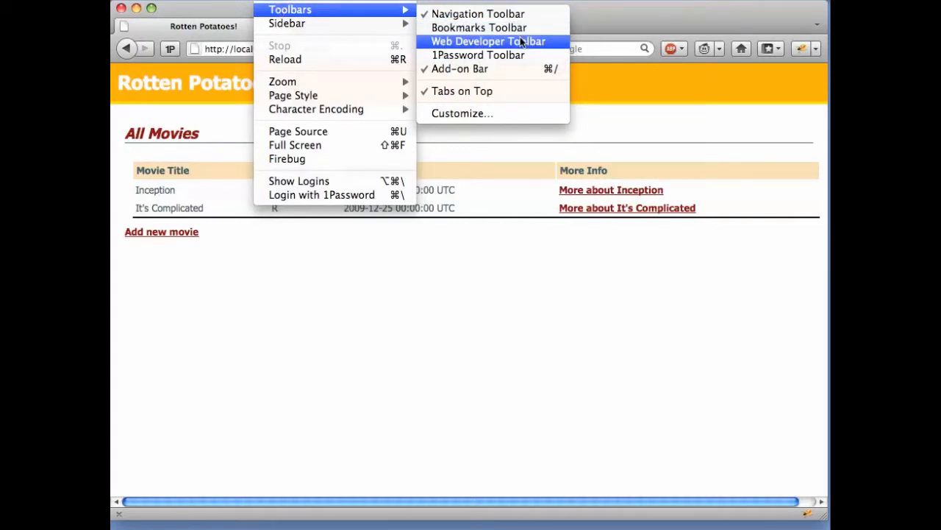
mouse_move(543, 50)
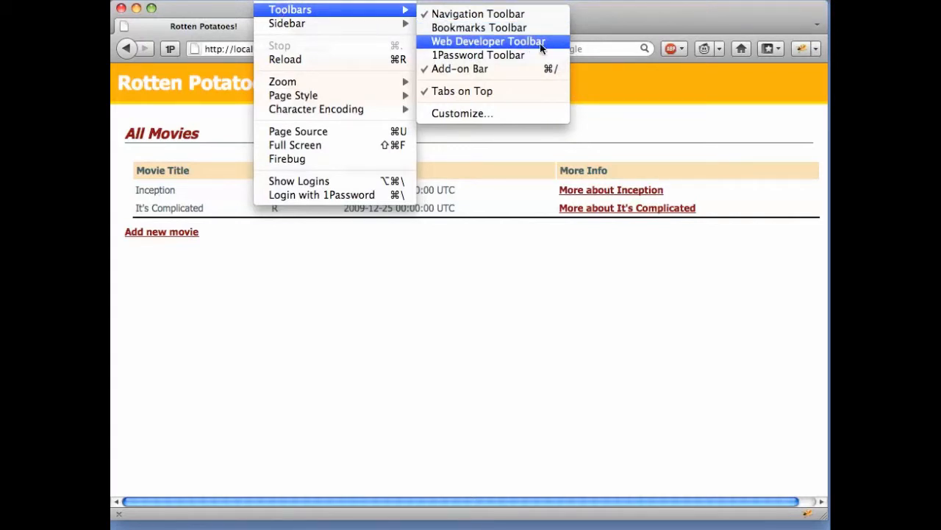
Step: Enable the Web Developer Toolbar from the View > Toolbars menu
left_click(488, 41)
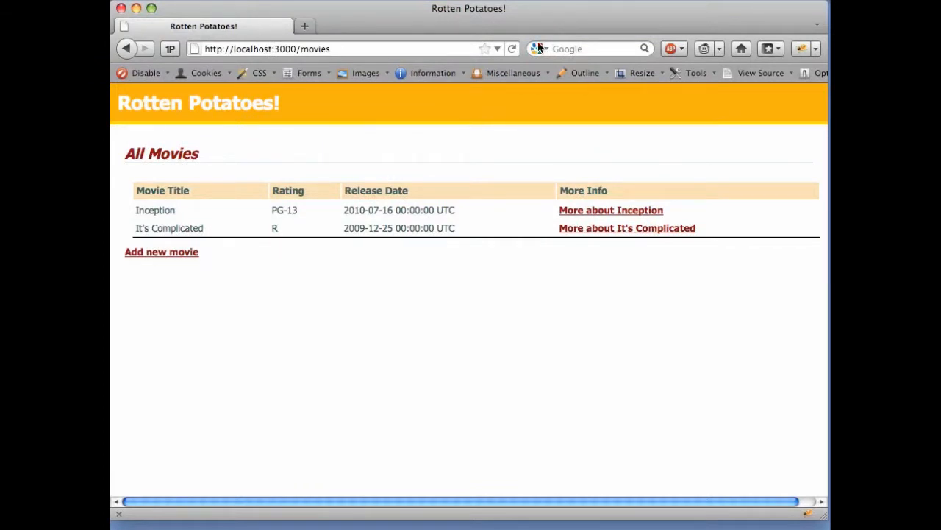
mouse_move(512, 27)
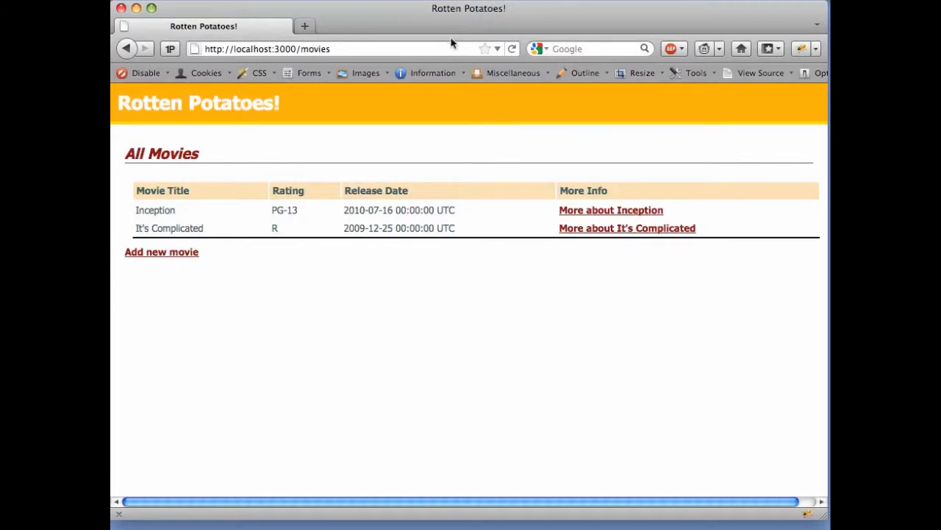
left_click(759, 72)
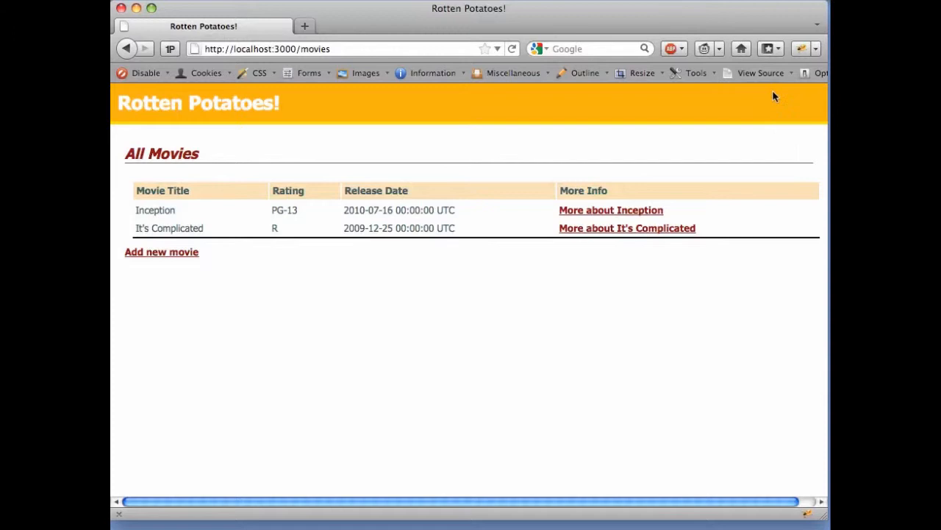
Step: View the page's HTML source and select the 'Rotten Potatoes!' text inside the title tag
left_click(759, 73)
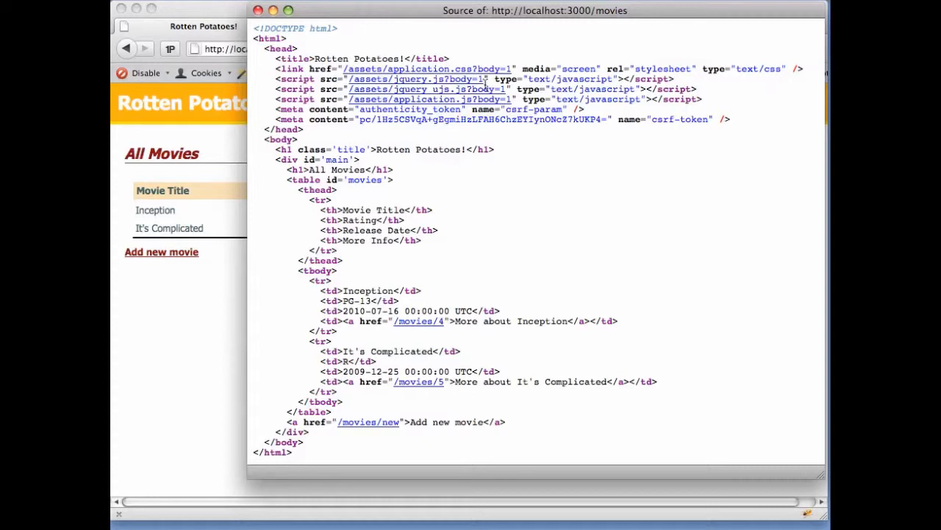
double_click(358, 59)
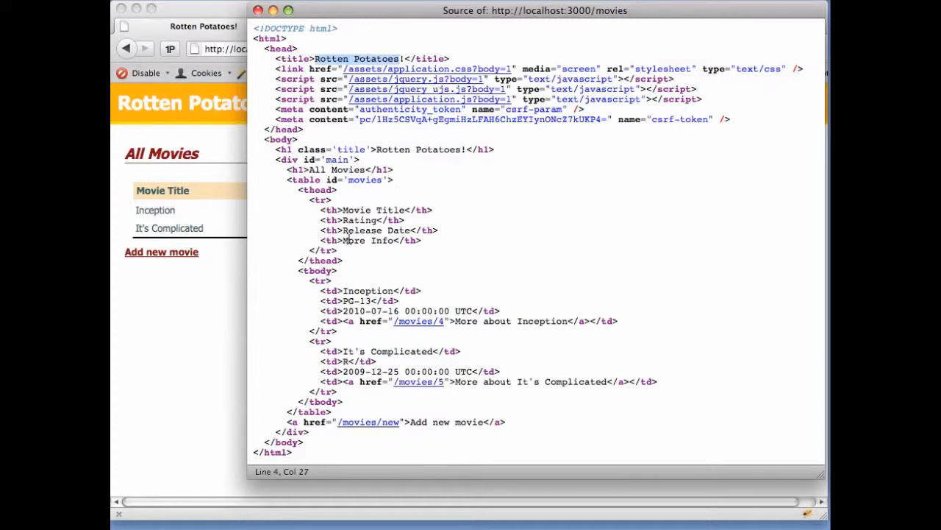
double_click(364, 230)
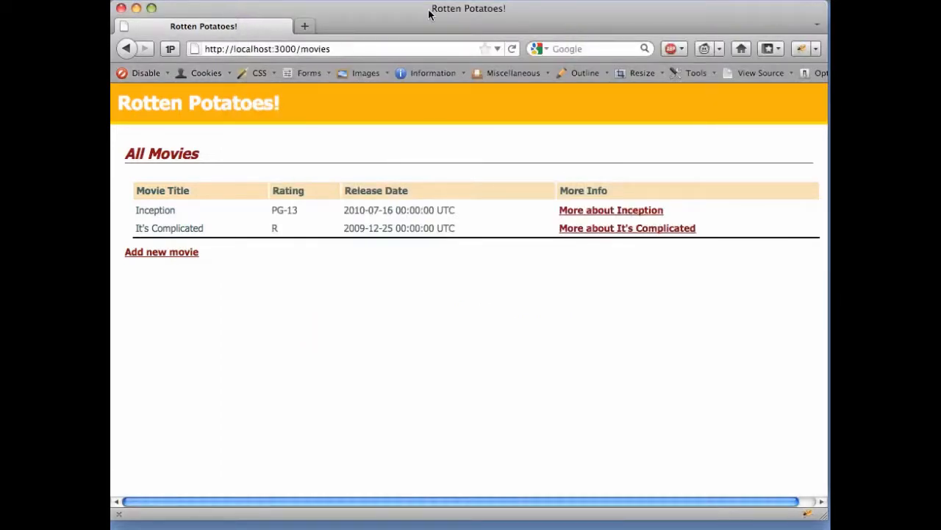
Step: Bring the page source window to the front, showing the stylesheet and script link lines
left_click(760, 72)
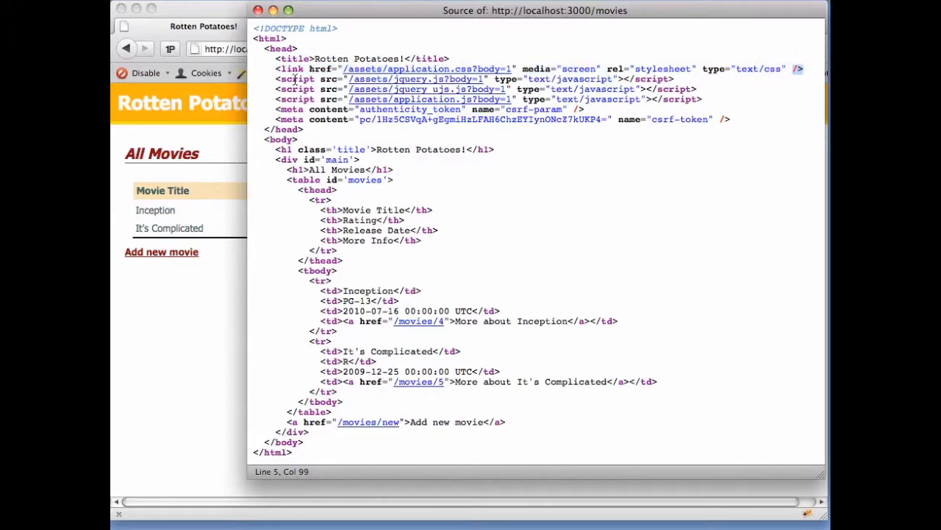
mouse_move(568, 197)
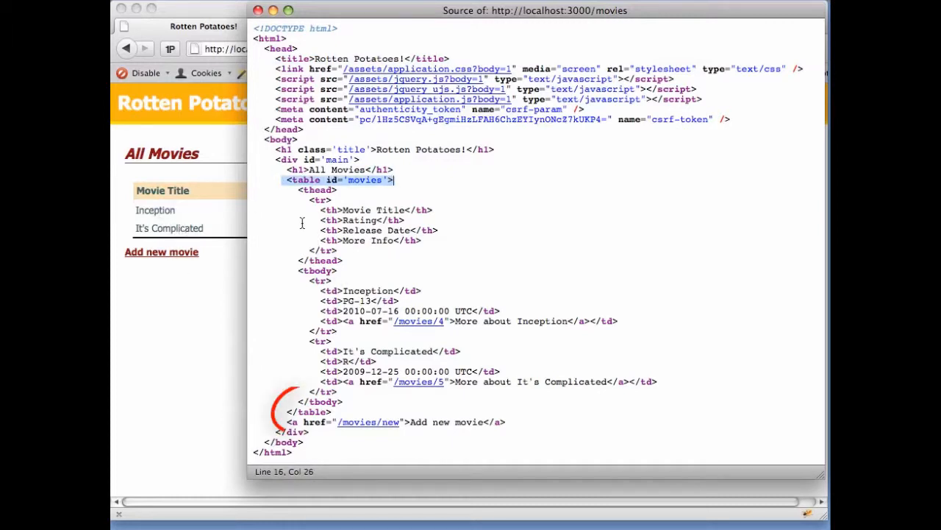
Step: Select the <table id='movies'> opening tag in the source
left_click_drag(394, 180, 338, 250)
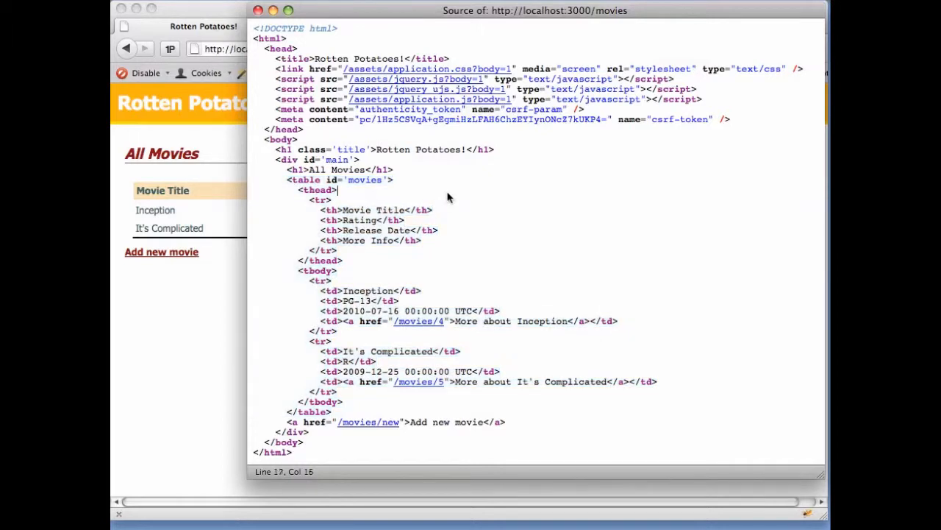
mouse_move(456, 208)
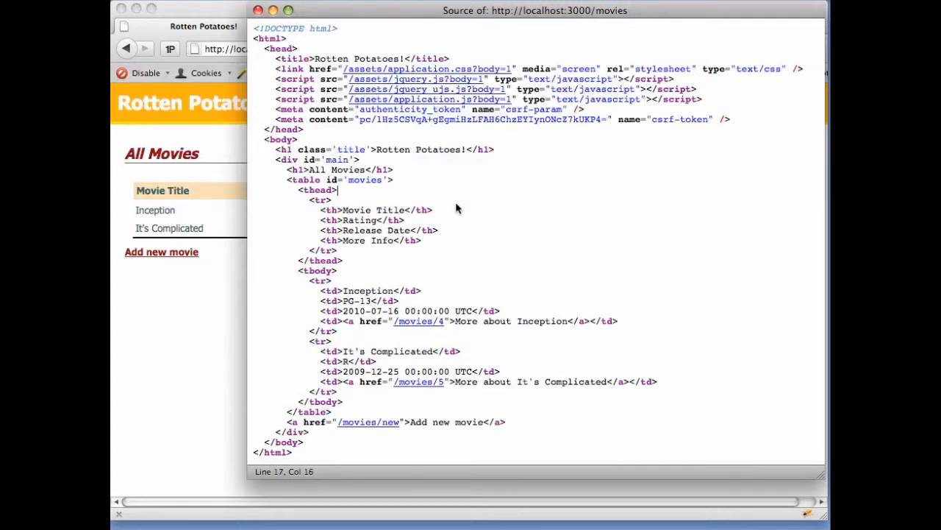
mouse_move(373, 184)
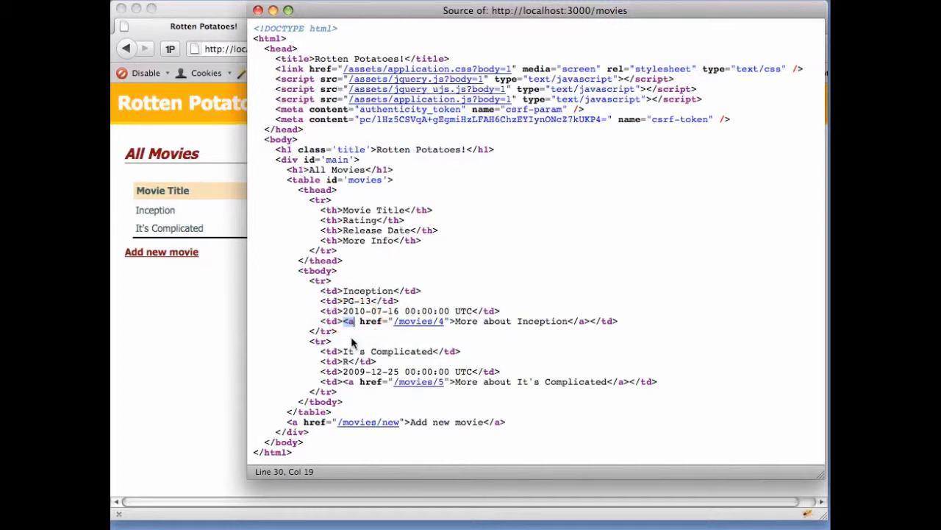
Step: Select the href attribute in the Inception row's anchor tag
double_click(370, 321)
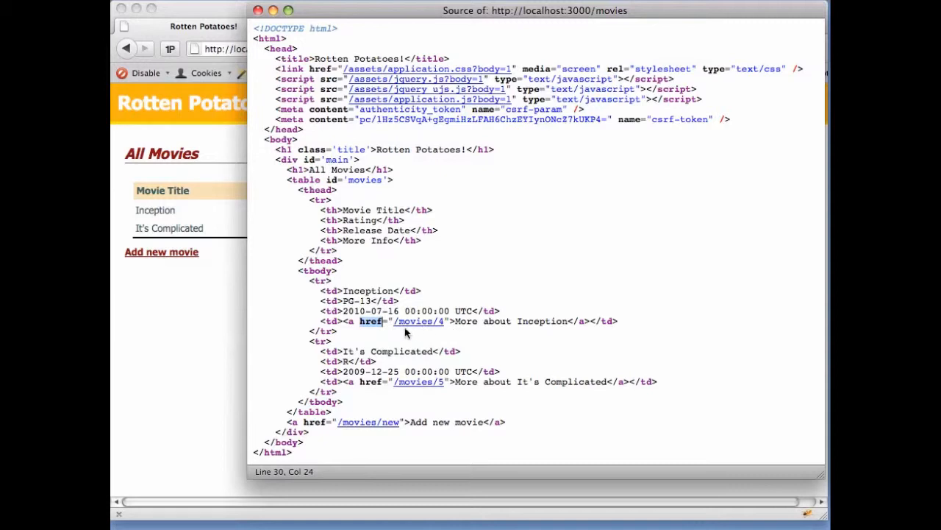
mouse_move(429, 331)
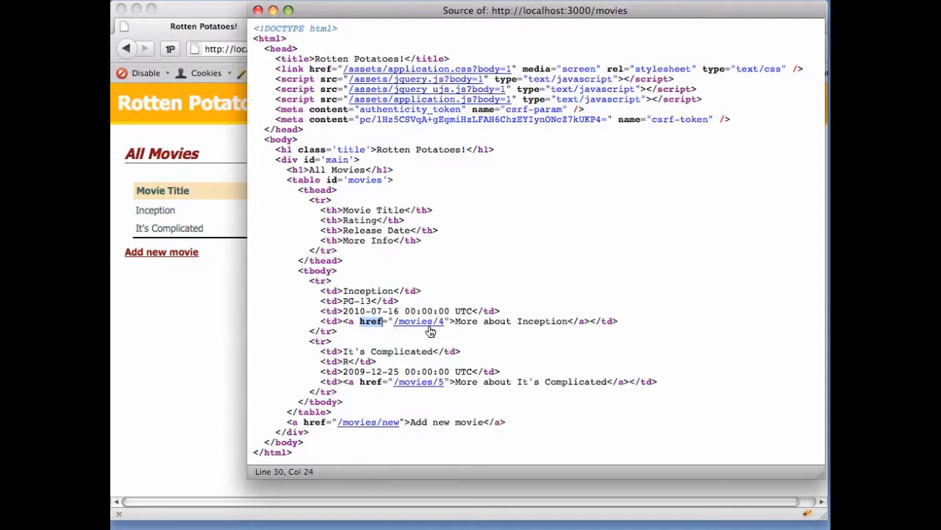
mouse_move(491, 349)
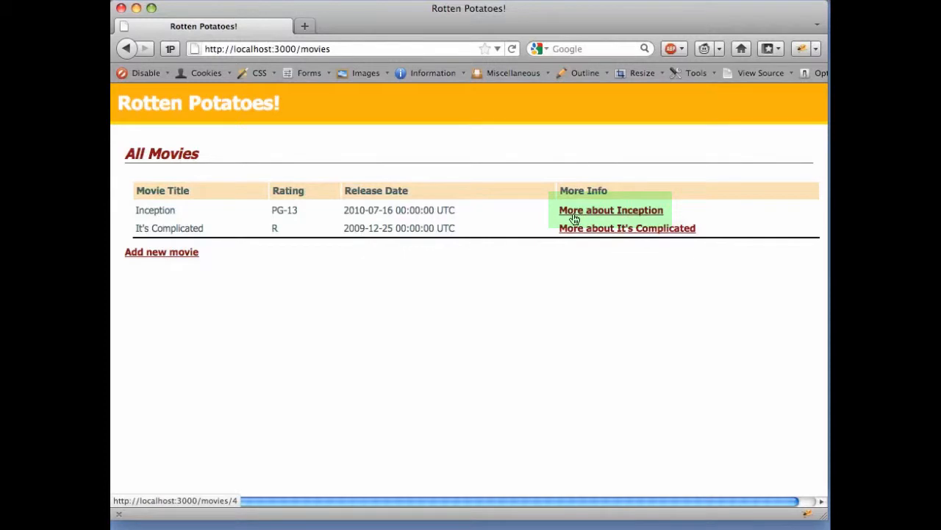
mouse_move(644, 220)
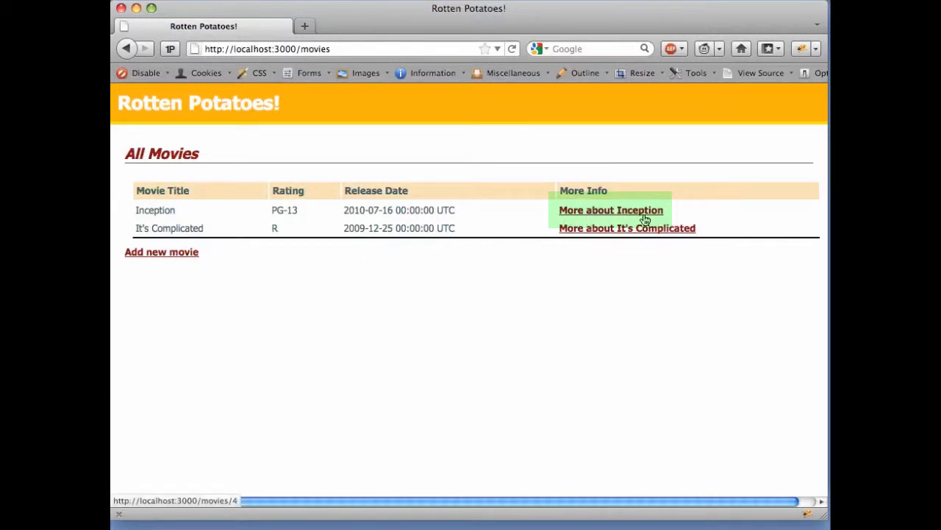
Step: Switch to the browser window to show the More about Inception link points to /movies/4
left_click(762, 73)
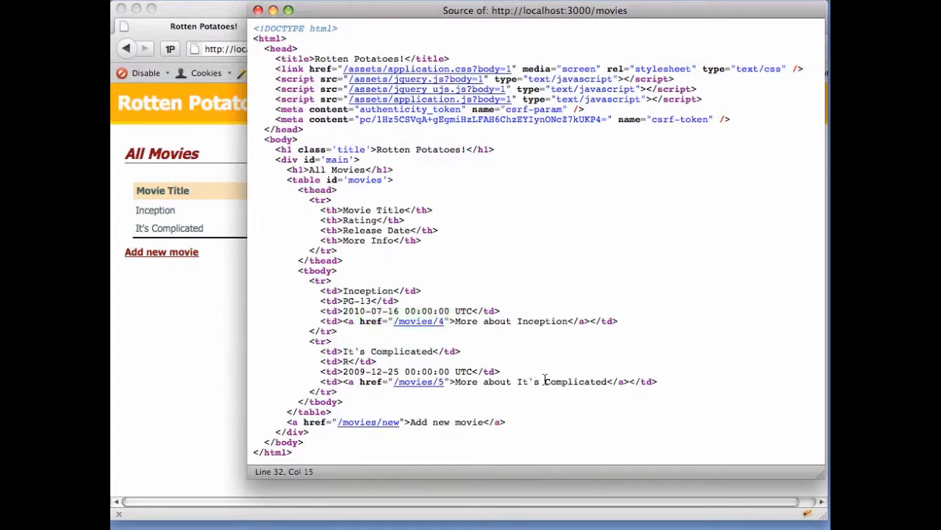
mouse_move(581, 326)
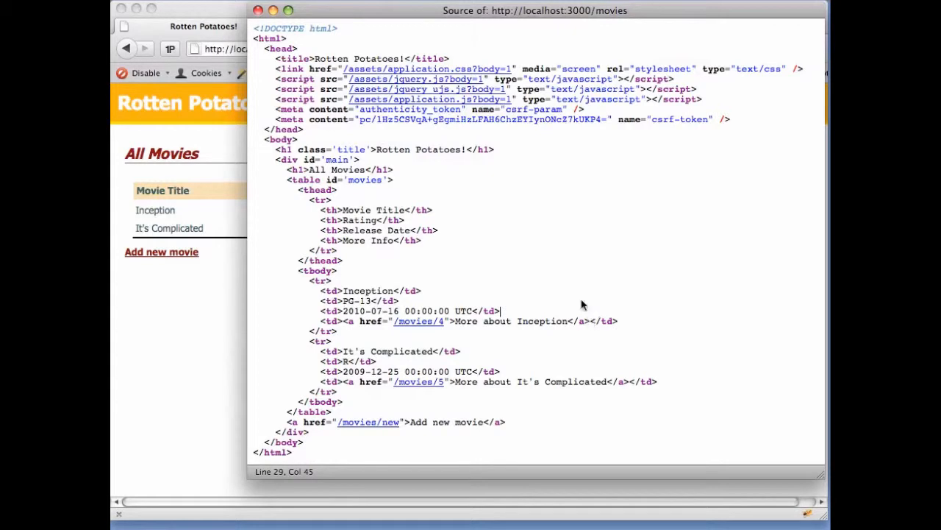
mouse_move(418, 145)
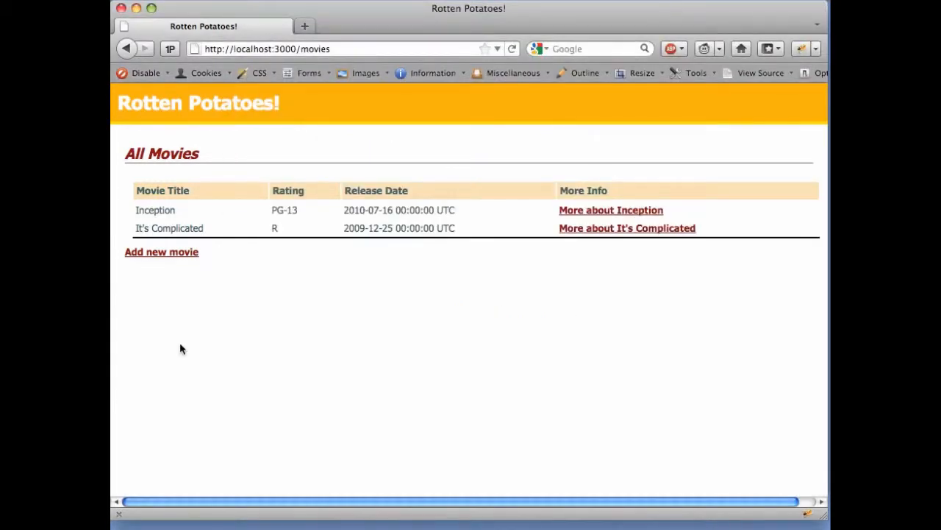
mouse_move(220, 359)
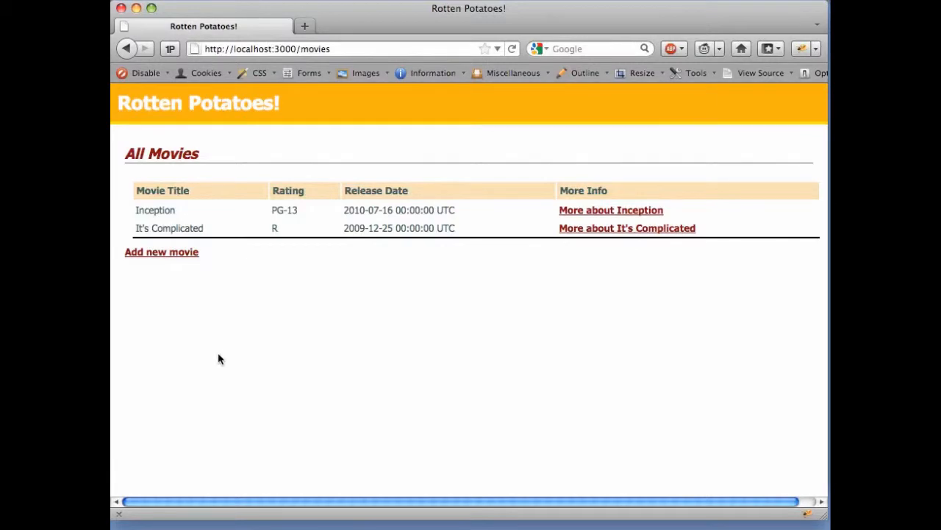